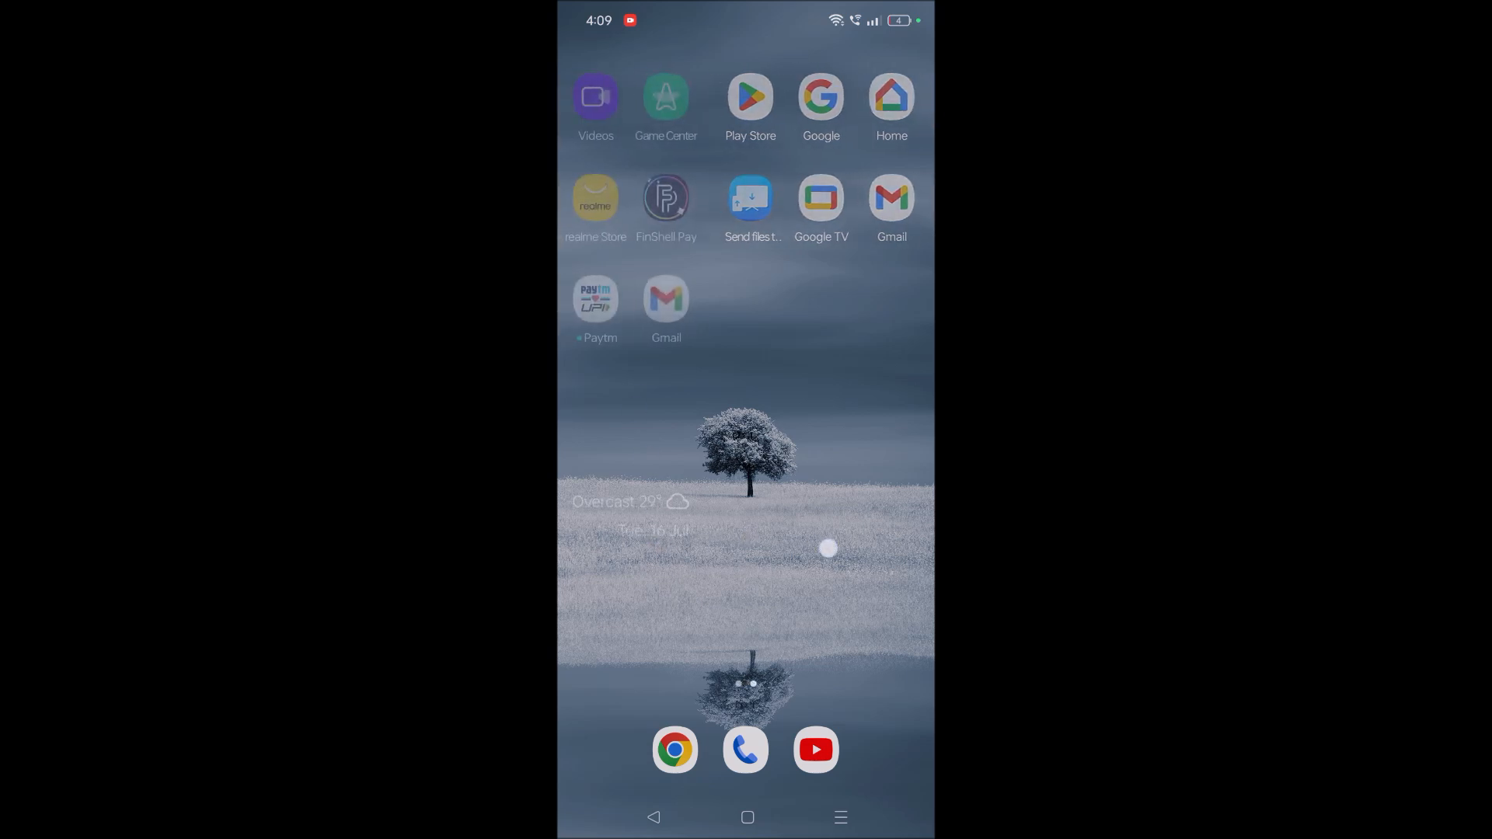
# - Swipe left to the home page with the Keep notes, Amazon and Bing apps
pyautogui.hscroll(-3)
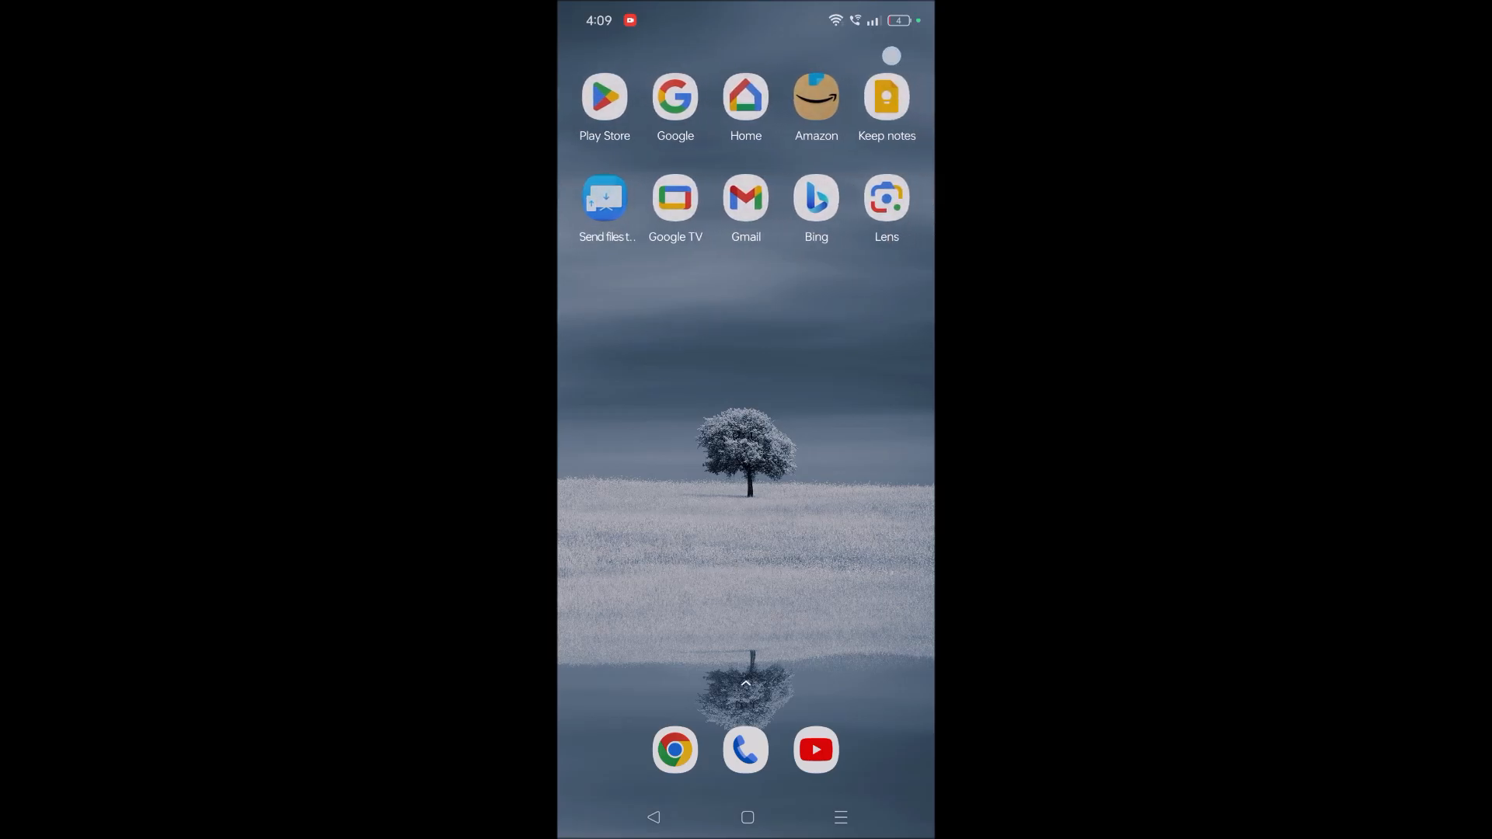
pyautogui.click(604, 96)
pyautogui.write('no')
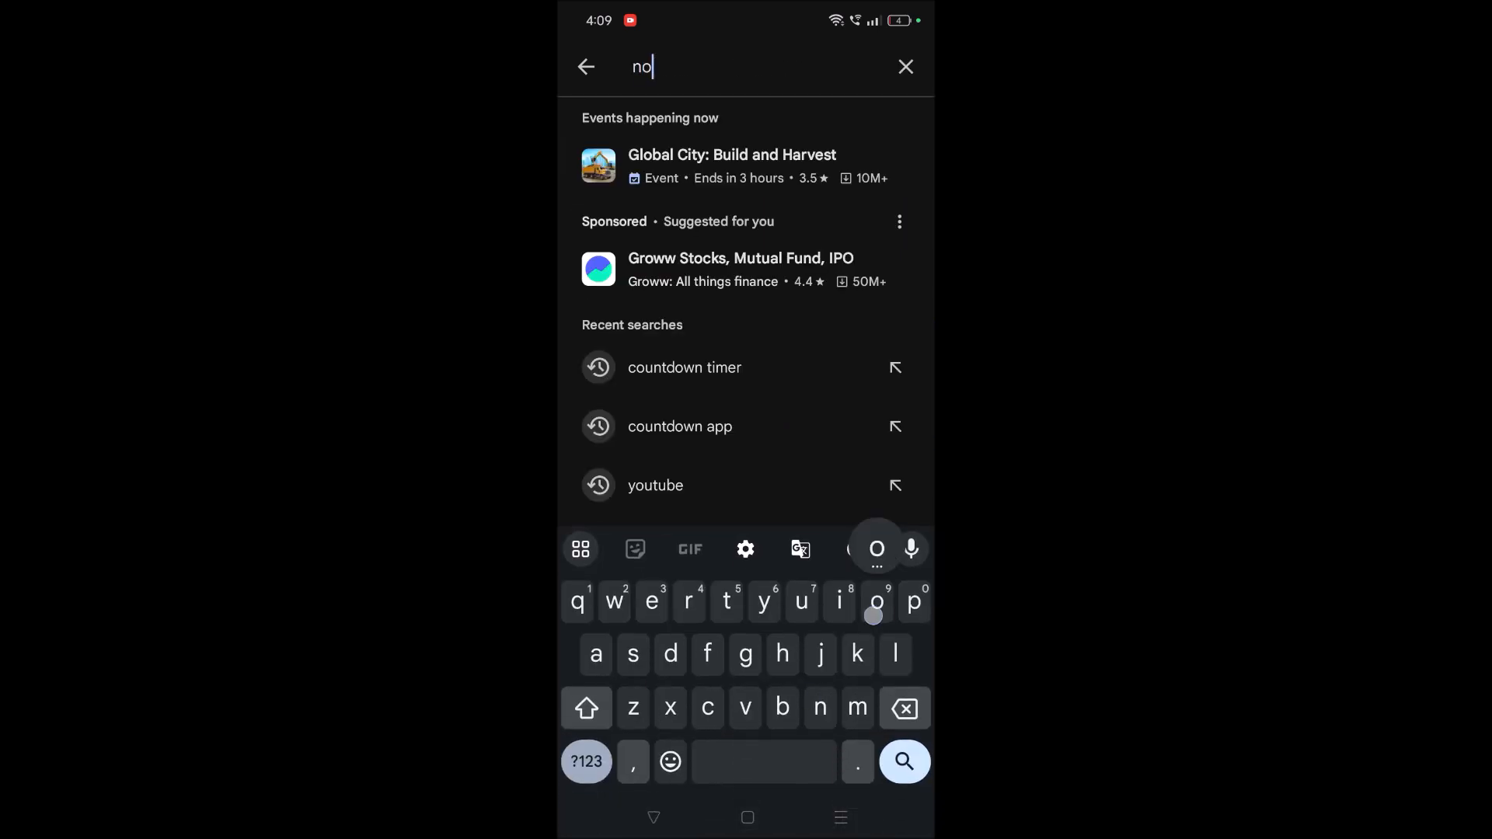
pyautogui.press('enter')
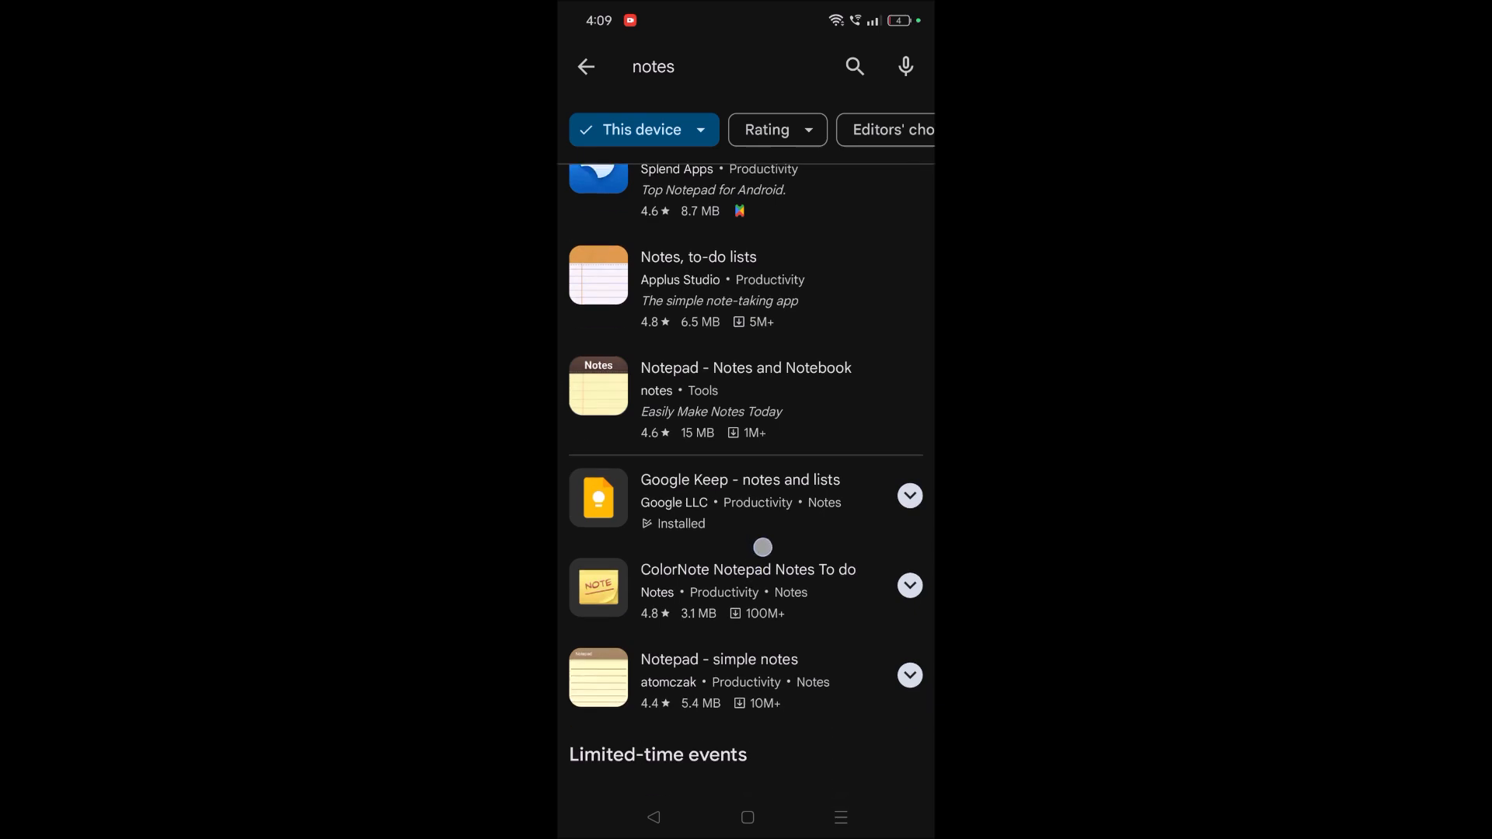
pyautogui.click(740, 479)
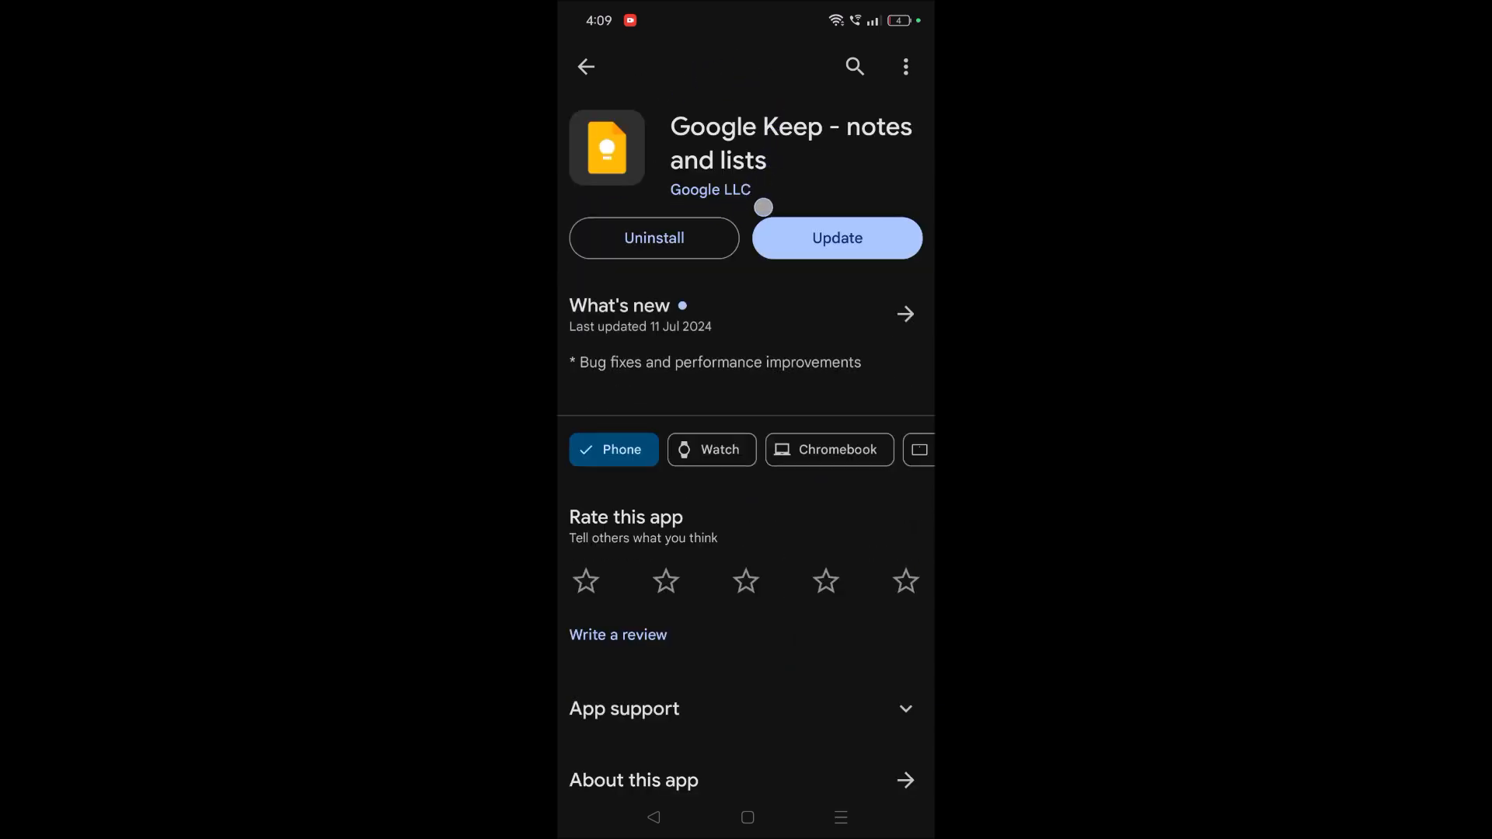
pyautogui.click(585, 67)
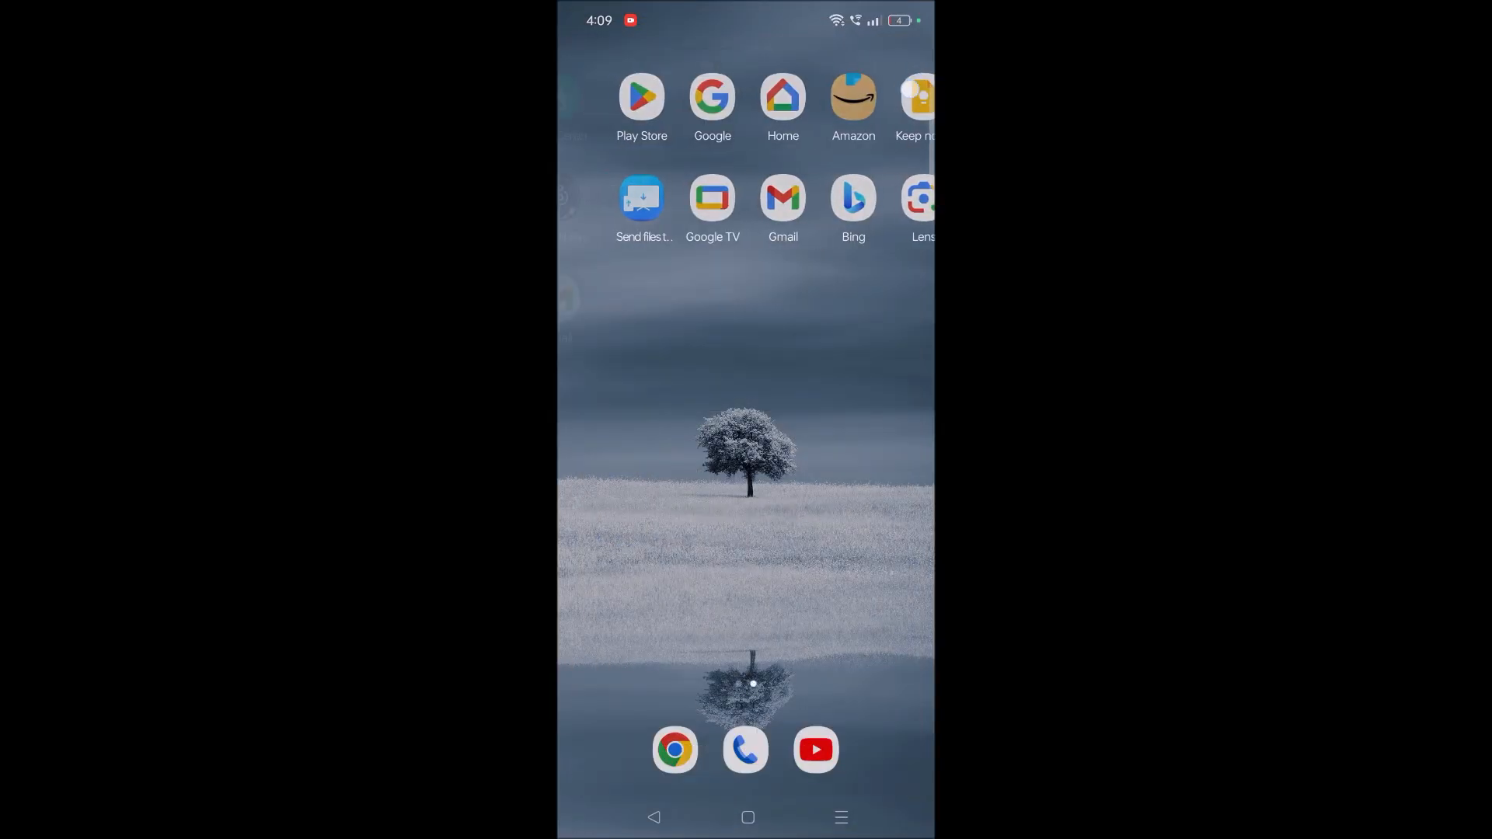
# - Long-press empty home screen space to enter edit mode with wallpaper and widget options
pyautogui.click(916, 98)
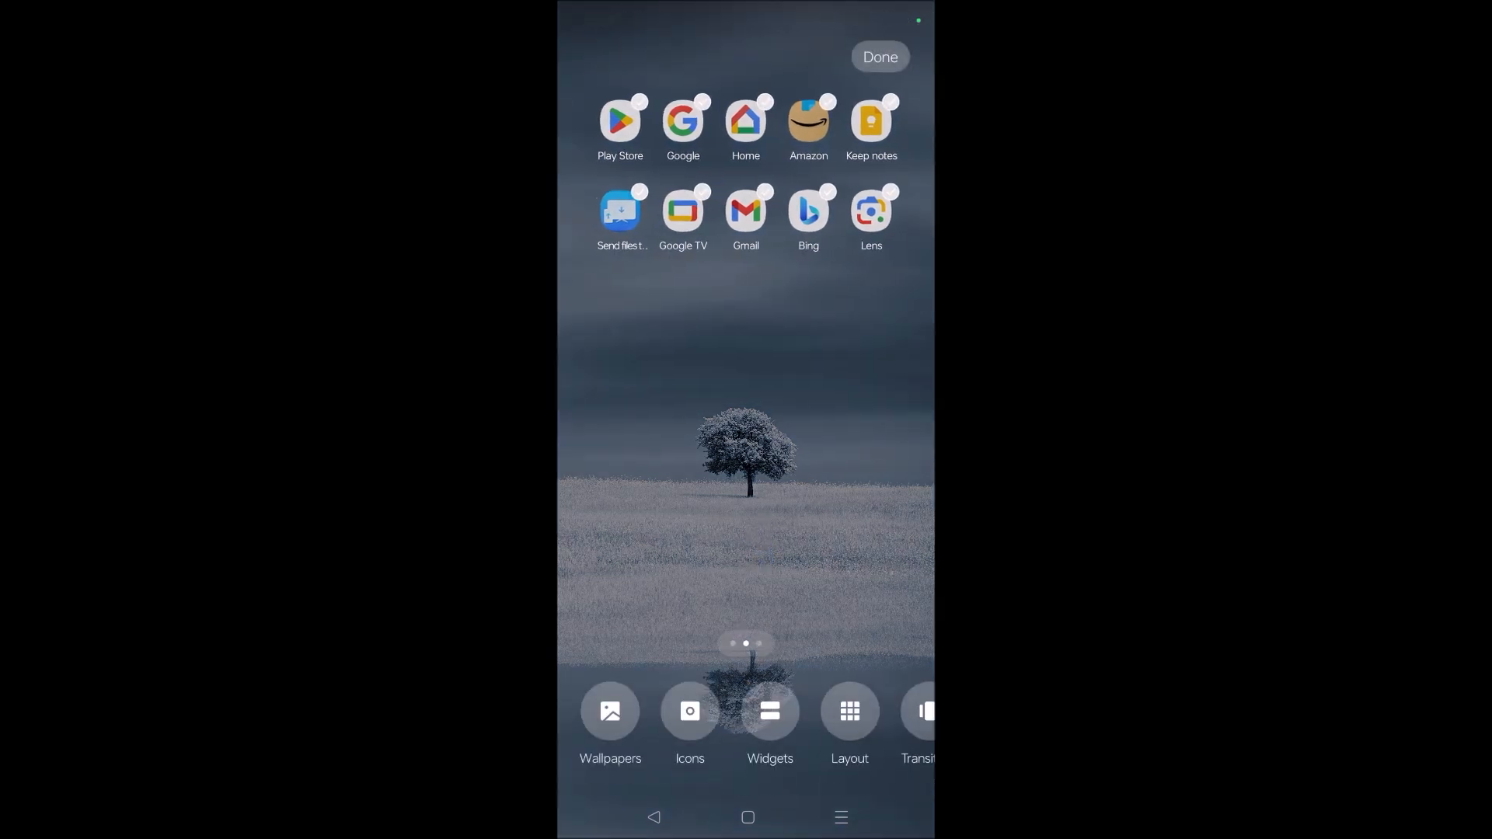
# - Open Widgets and scroll down to the Keep notes Note collection 4×3 widget
pyautogui.click(768, 709)
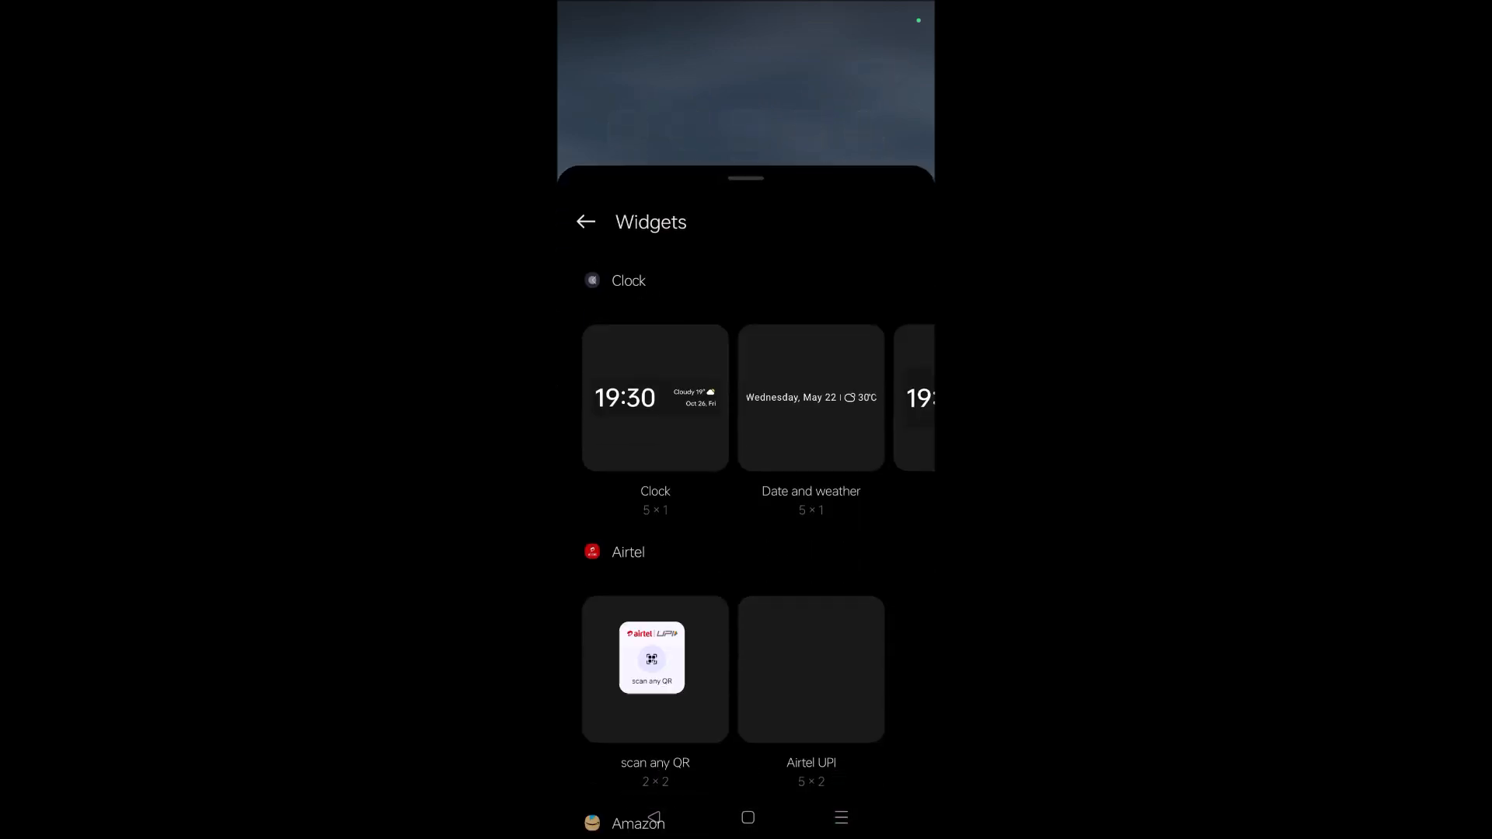
pyautogui.scroll(-3)
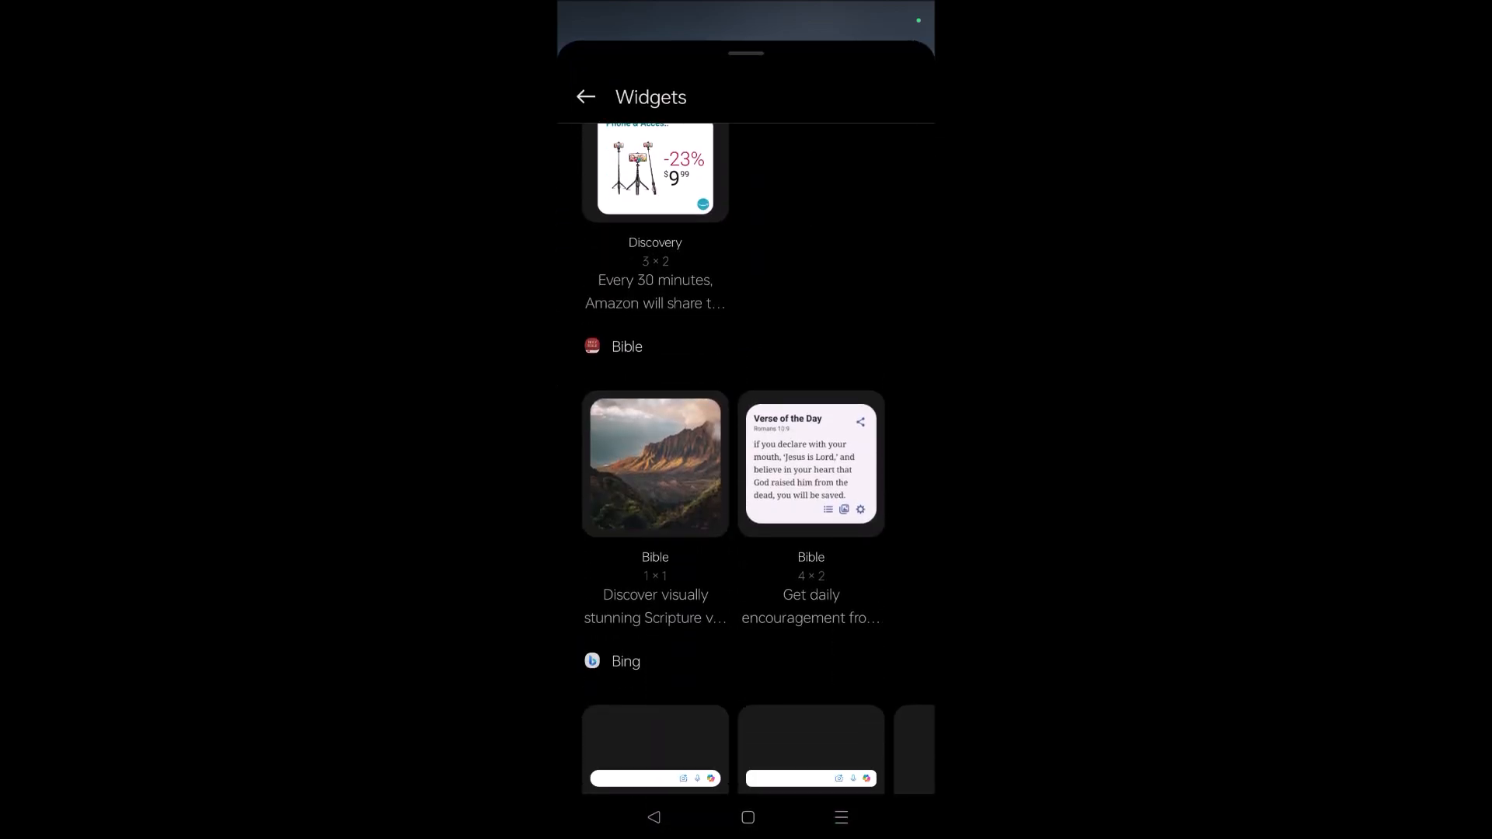
pyautogui.scroll(-3)
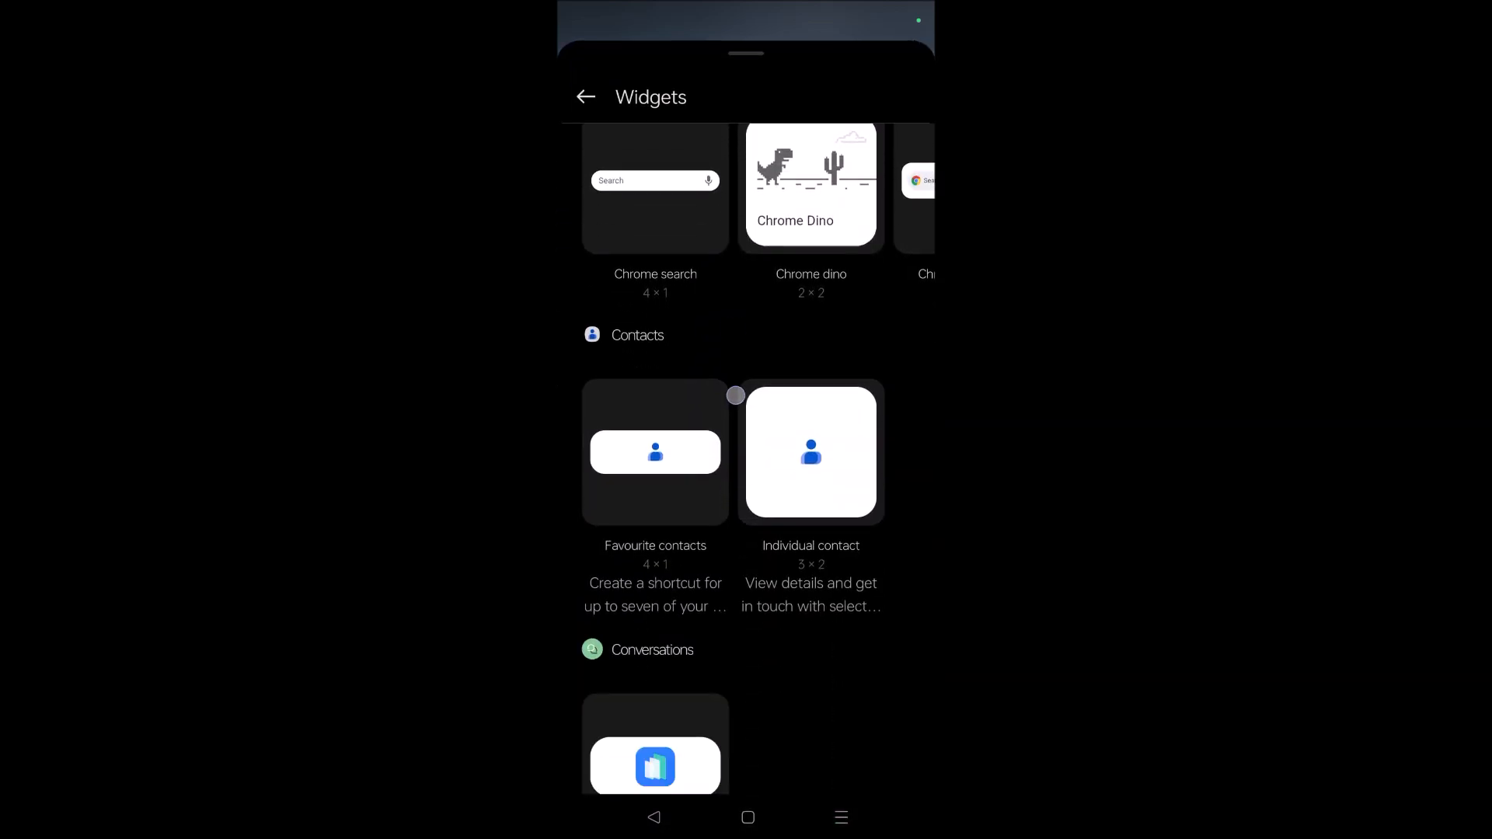
pyautogui.scroll(-3)
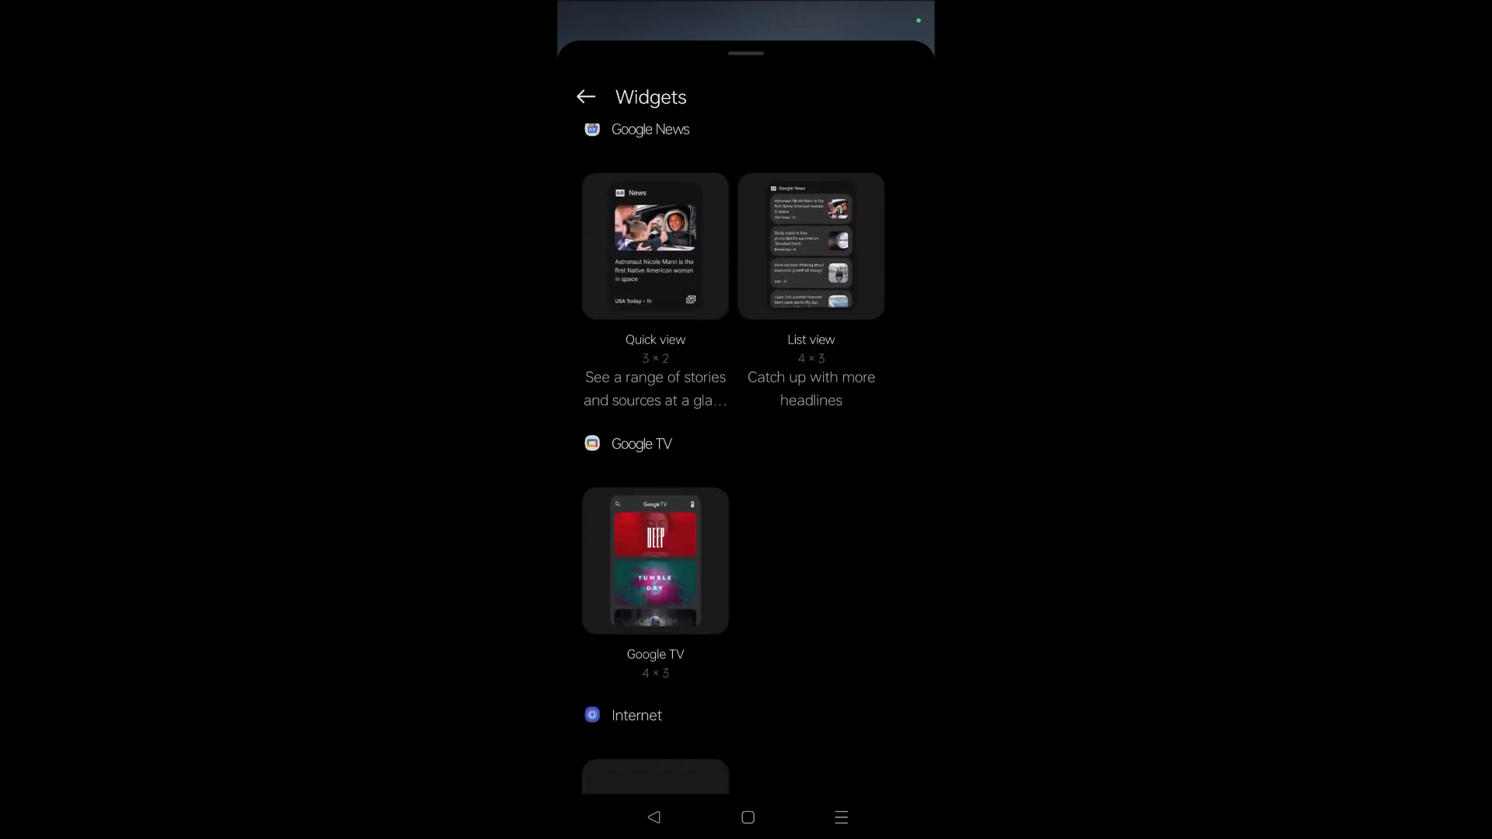
pyautogui.scroll(-3)
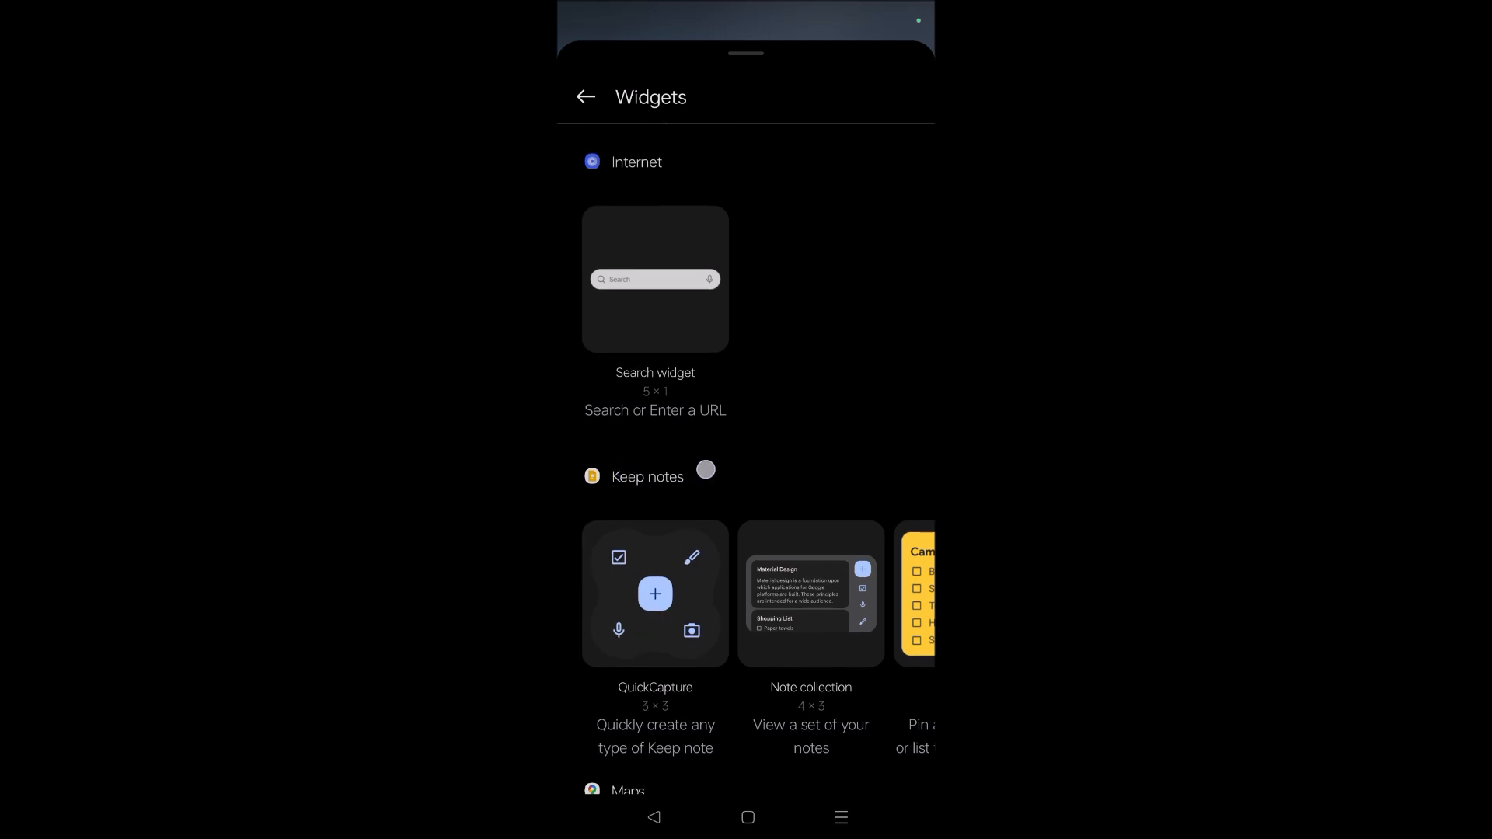
pyautogui.scroll(-3)
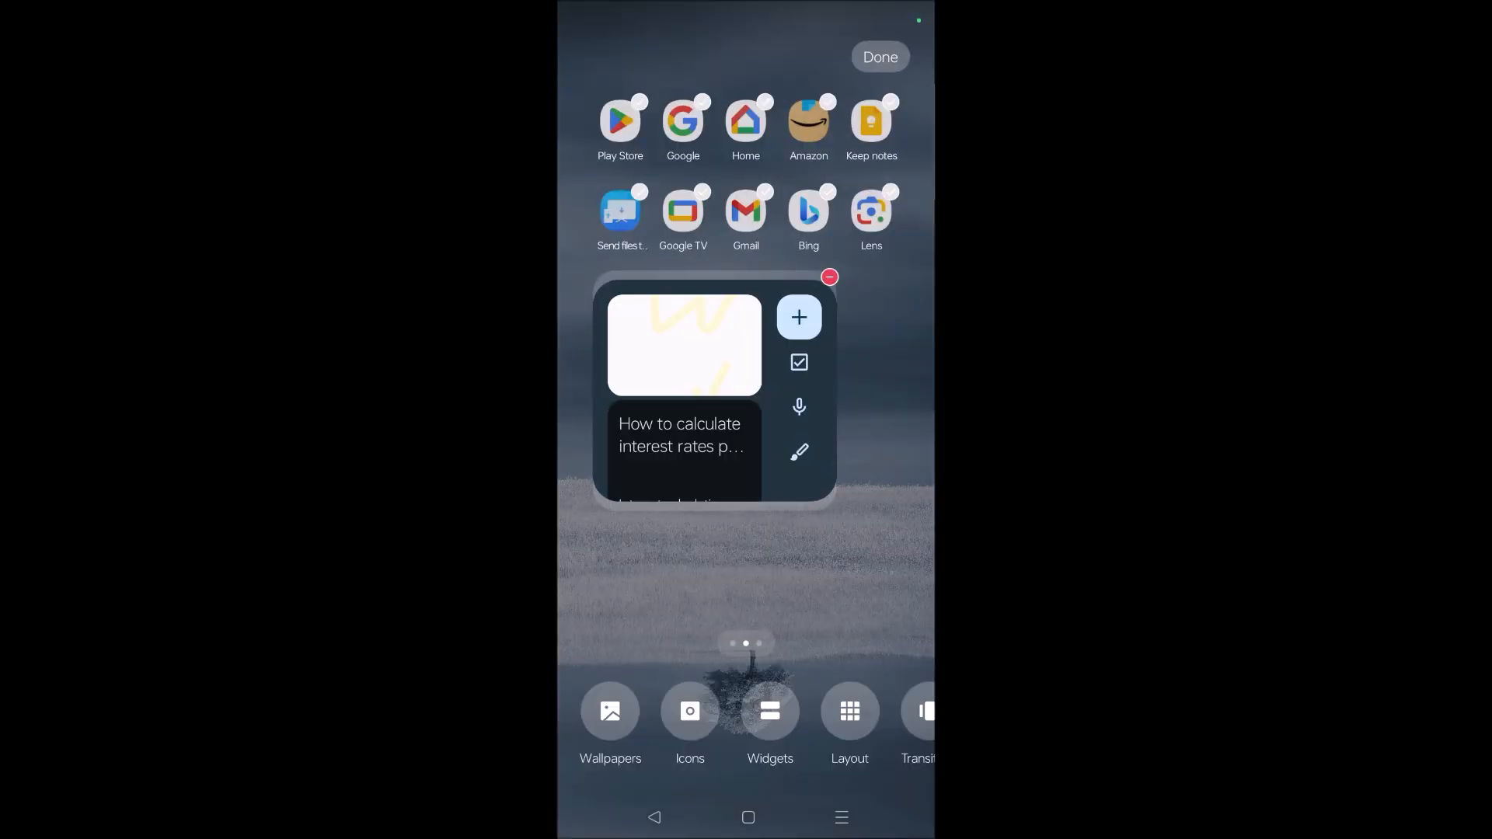
pyautogui.click(878, 56)
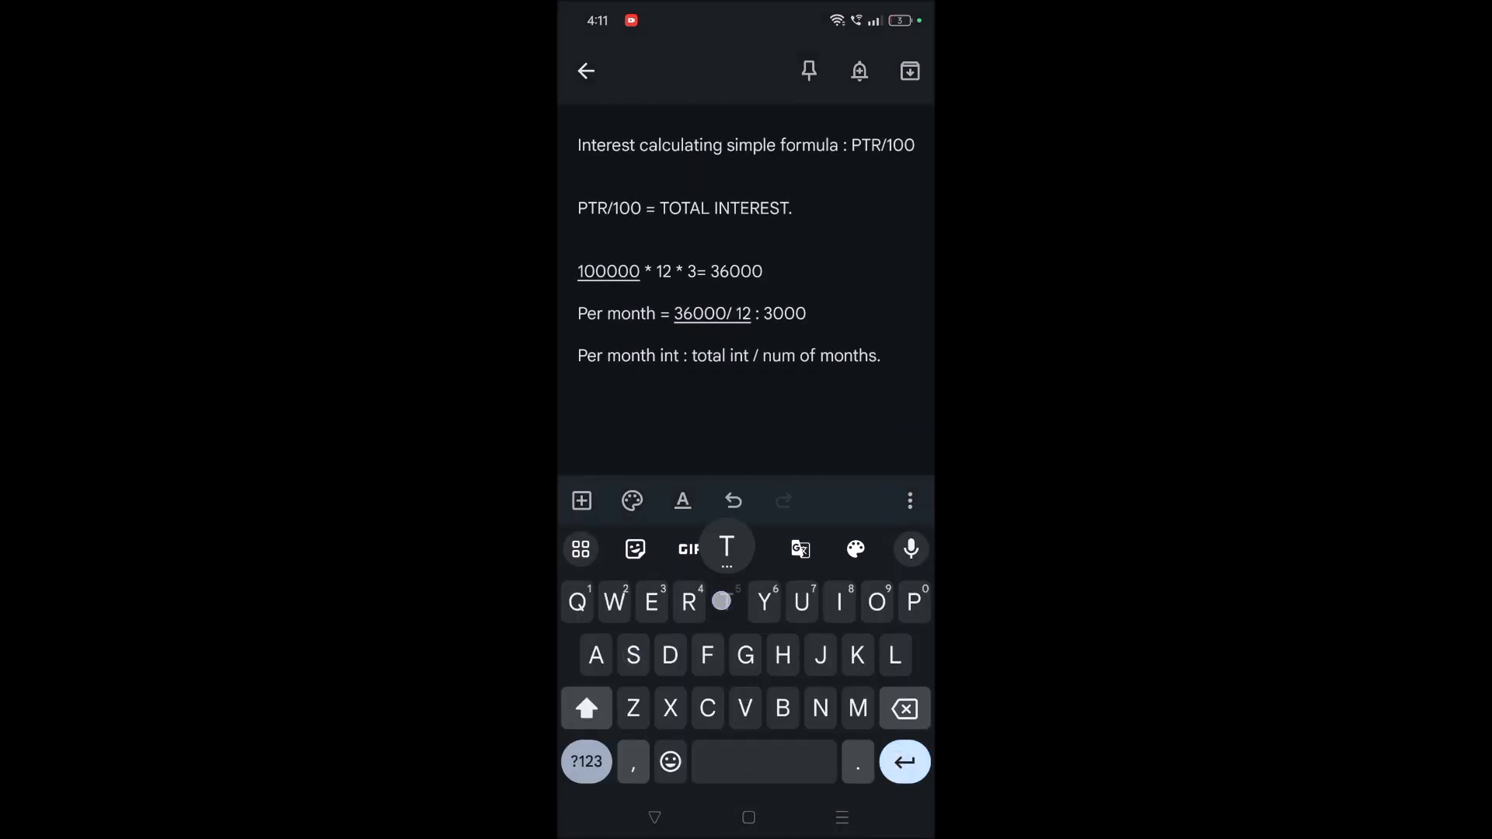
# - Type "Ta" on a new line at the end of the interest note
pyautogui.write('Ta')
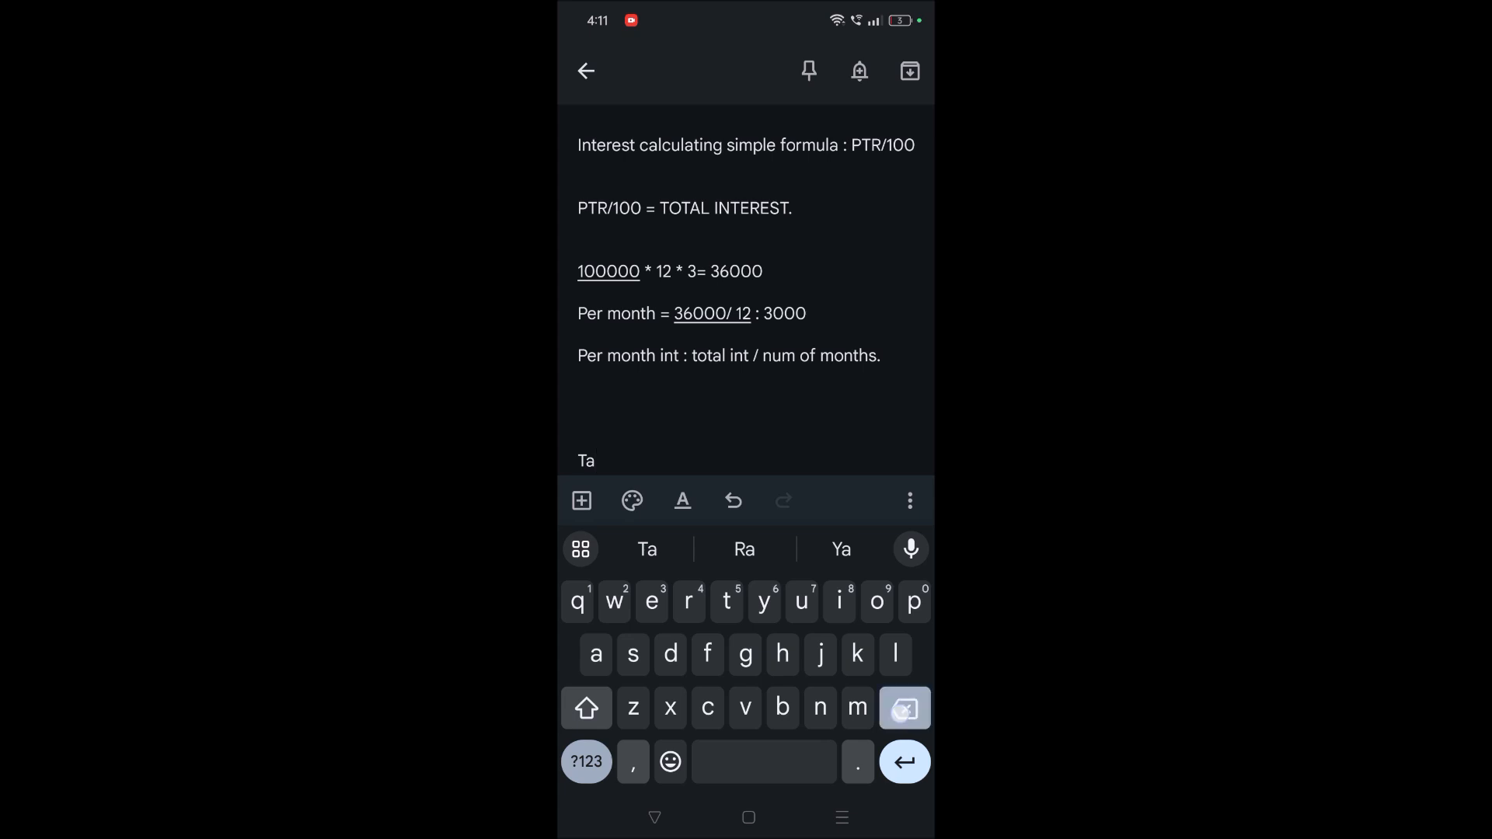